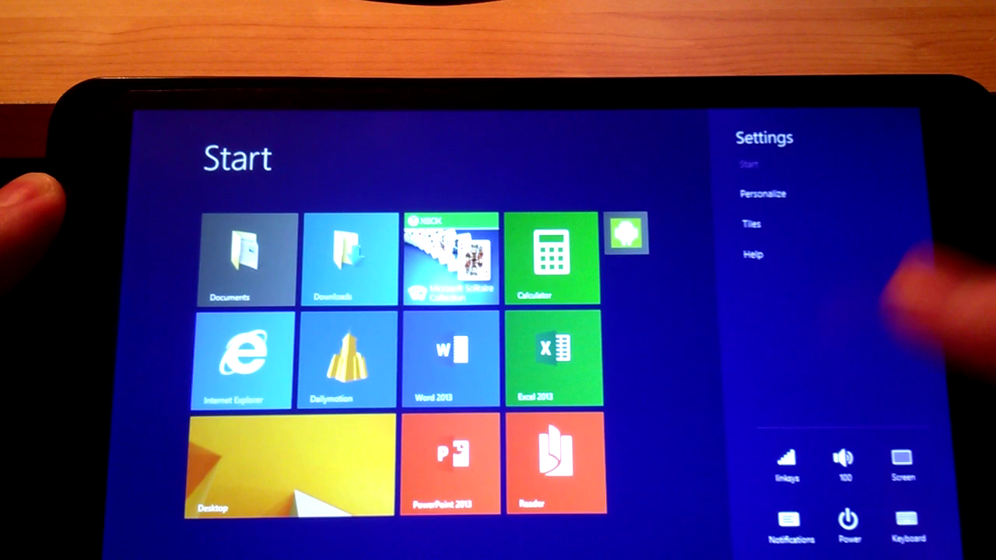
Step: Switch from the Start screen to the desktop and open This PC to show folders and drives
left_click(845, 463)
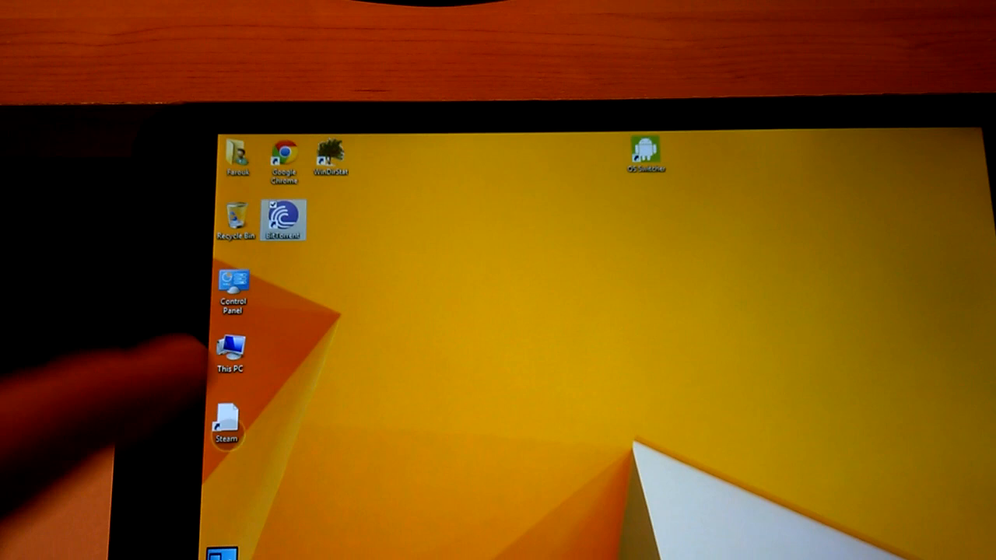
double_click(231, 350)
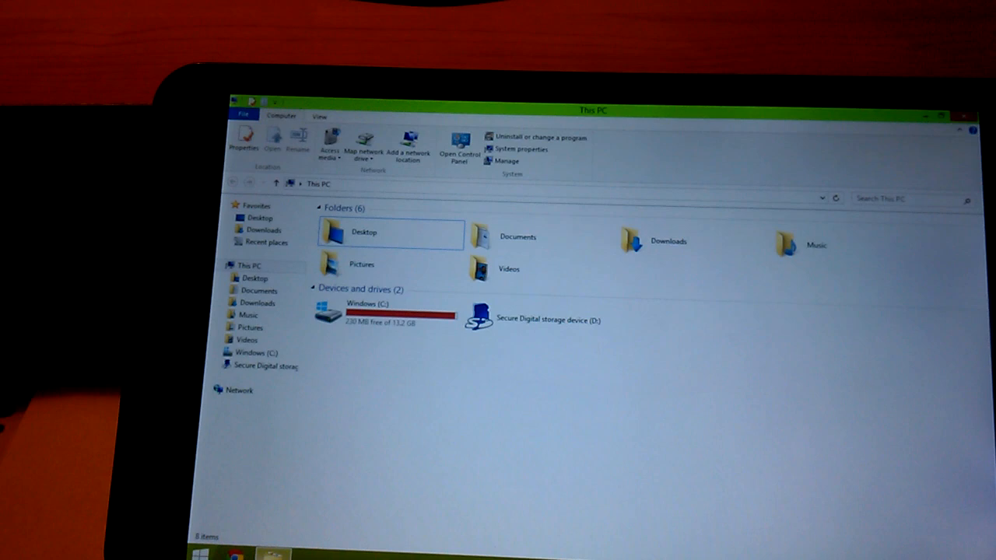